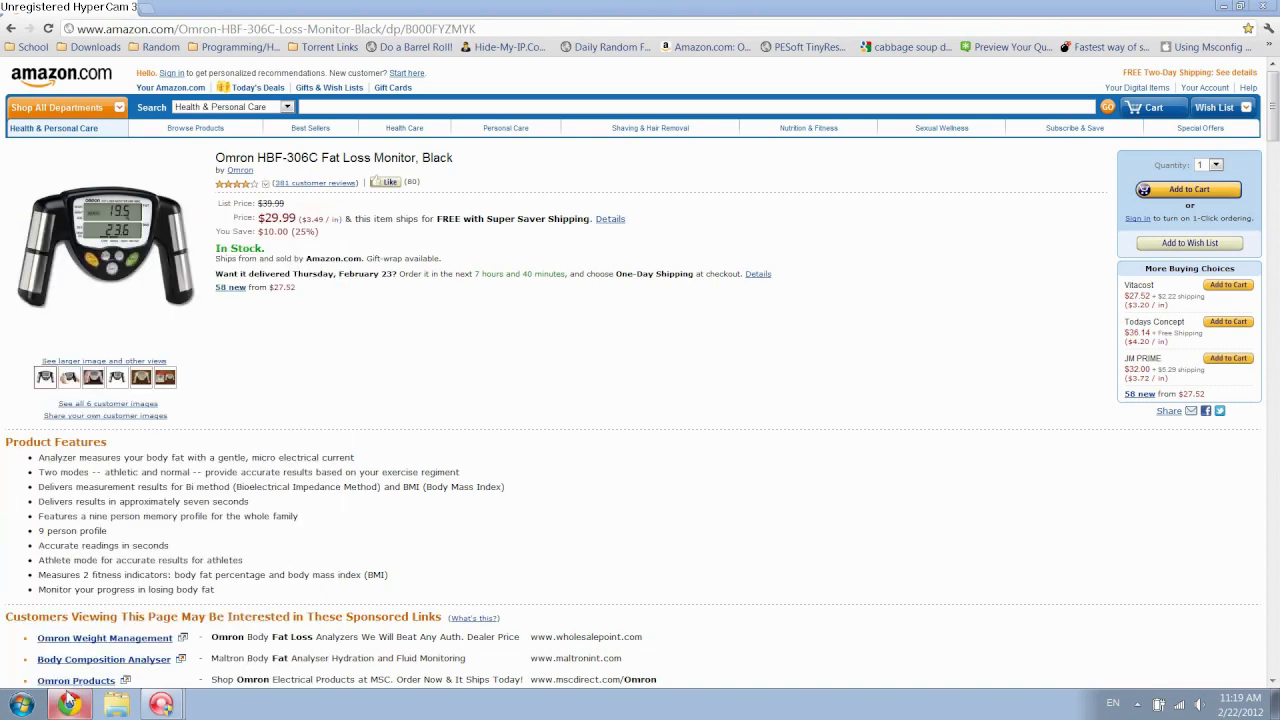
Paste the captured Amazon Omron HBF-306C page screenshot onto the Paint canvas.
click(208, 704)
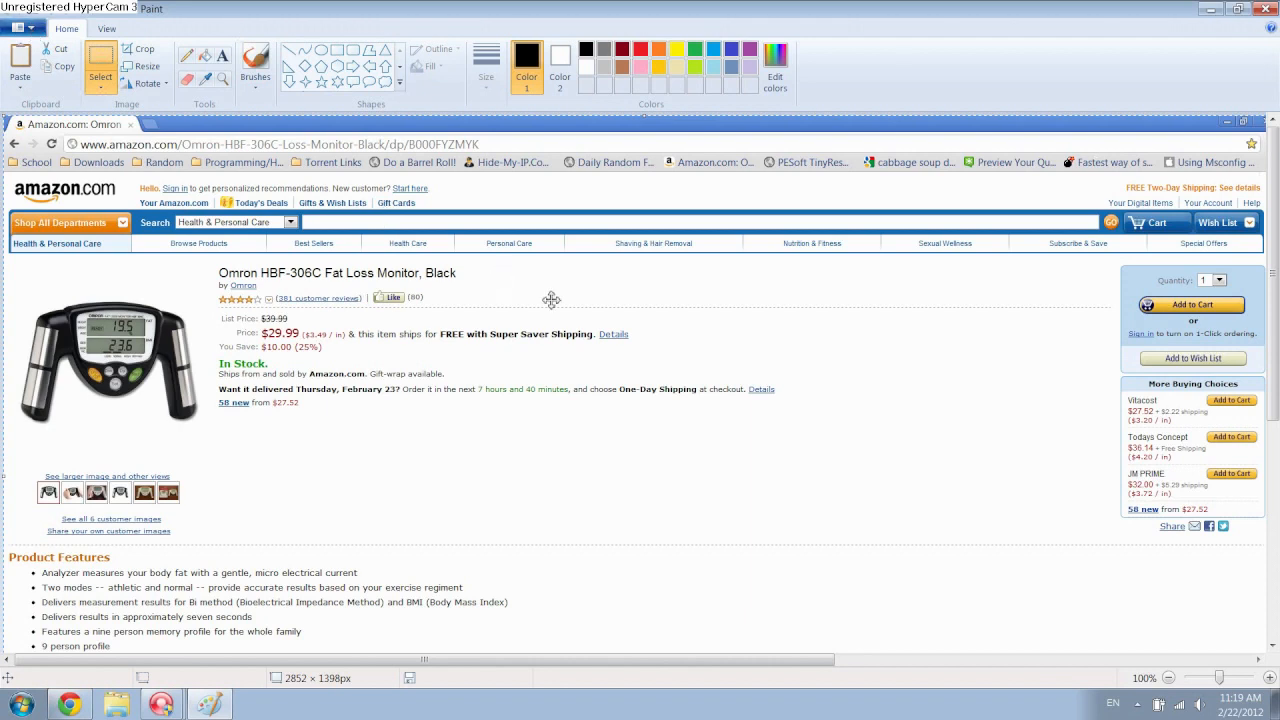
mouse_move(412, 246)
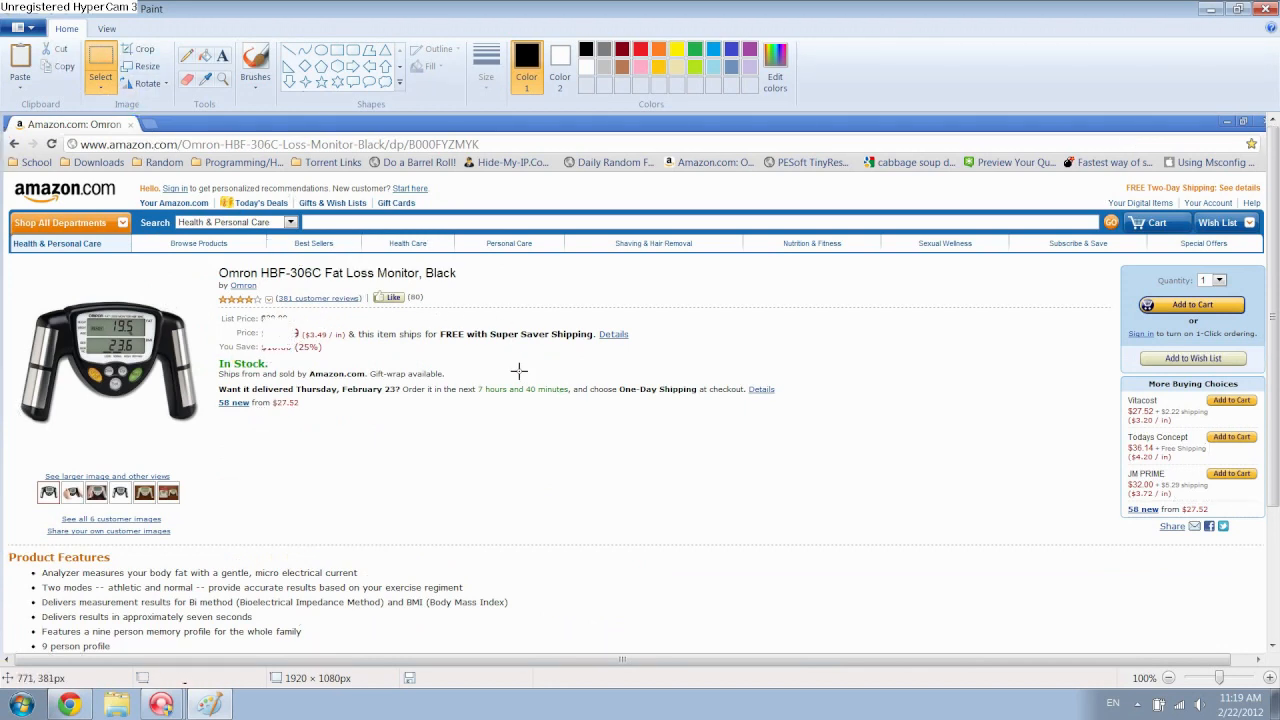
mouse_move(22, 28)
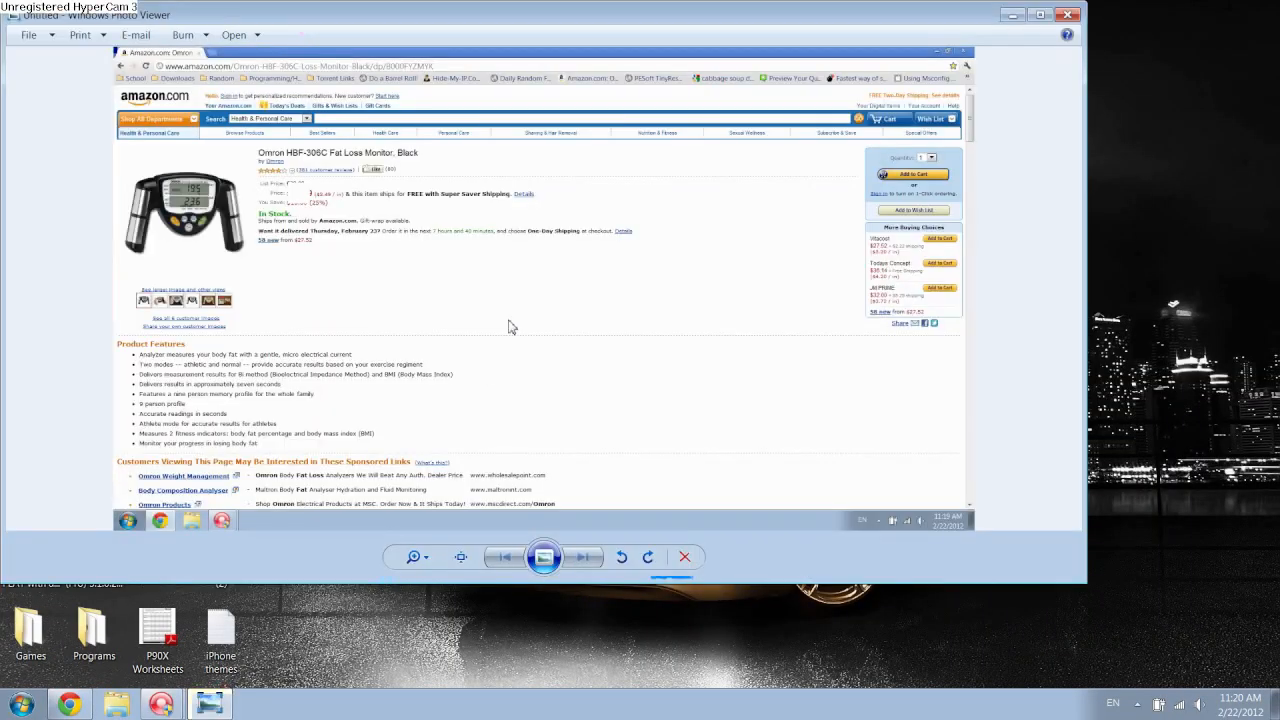
mouse_move(730, 386)
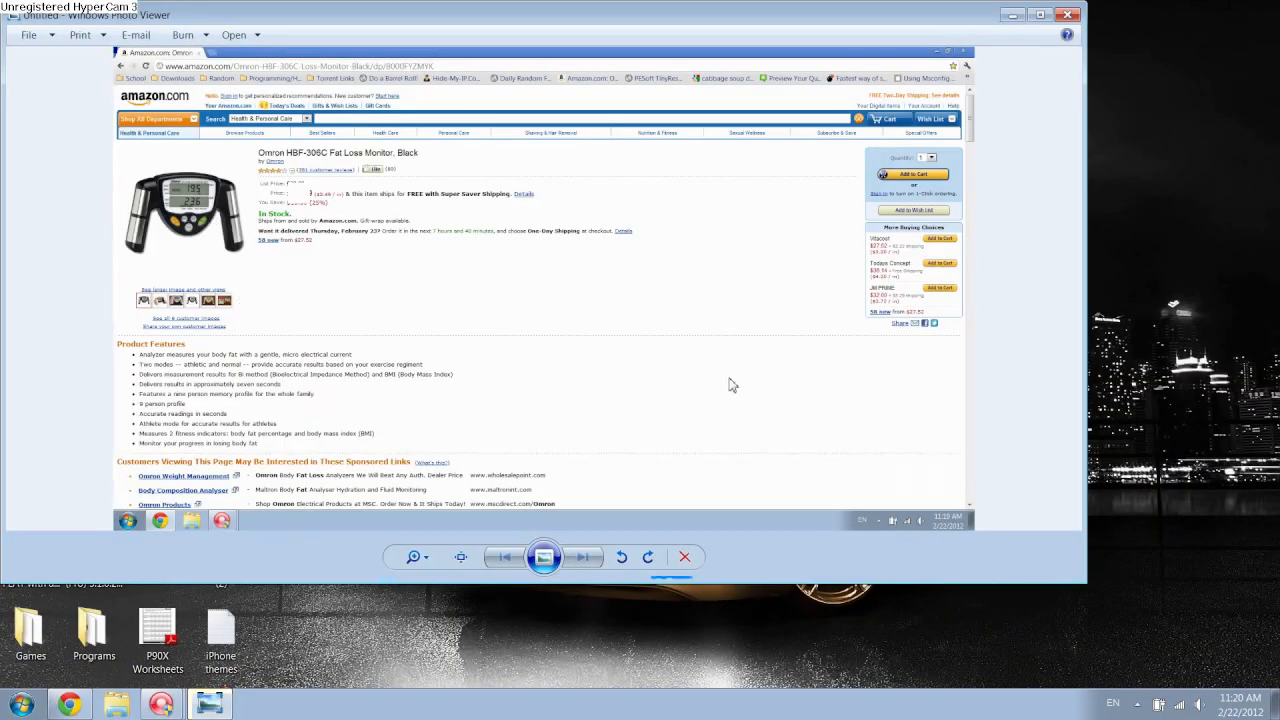
mouse_move(480, 236)
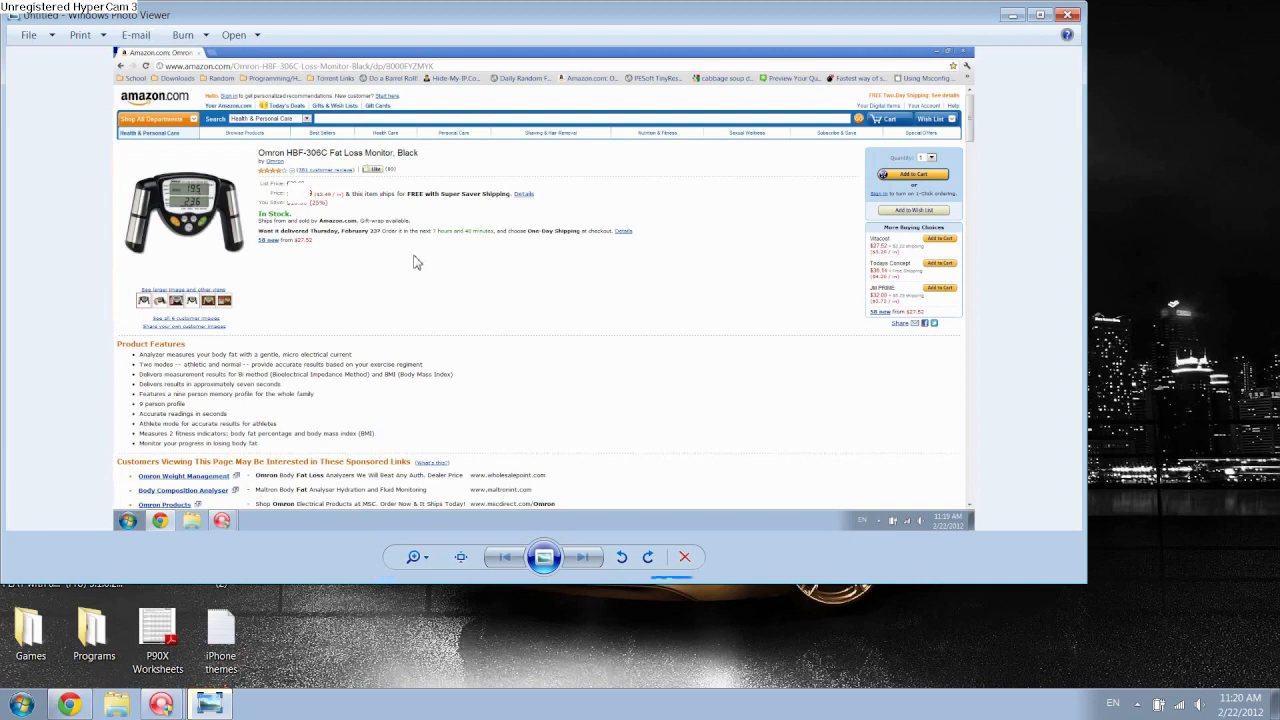
mouse_move(528, 228)
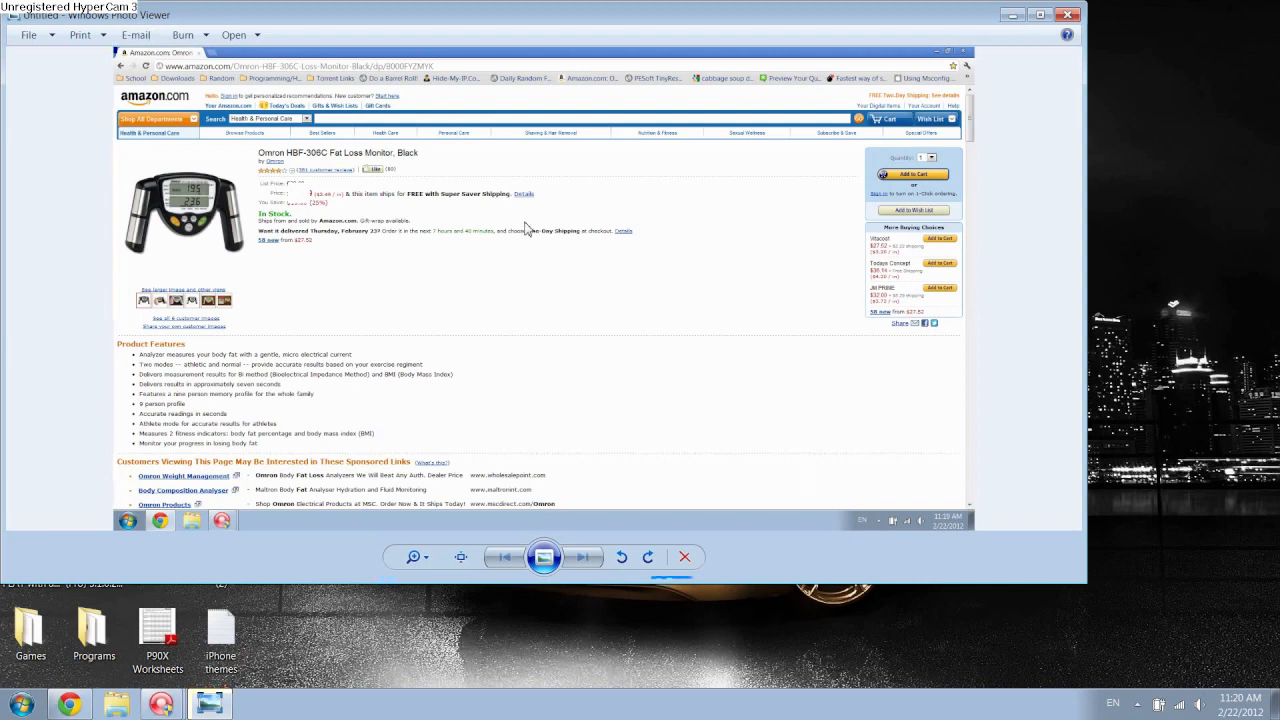